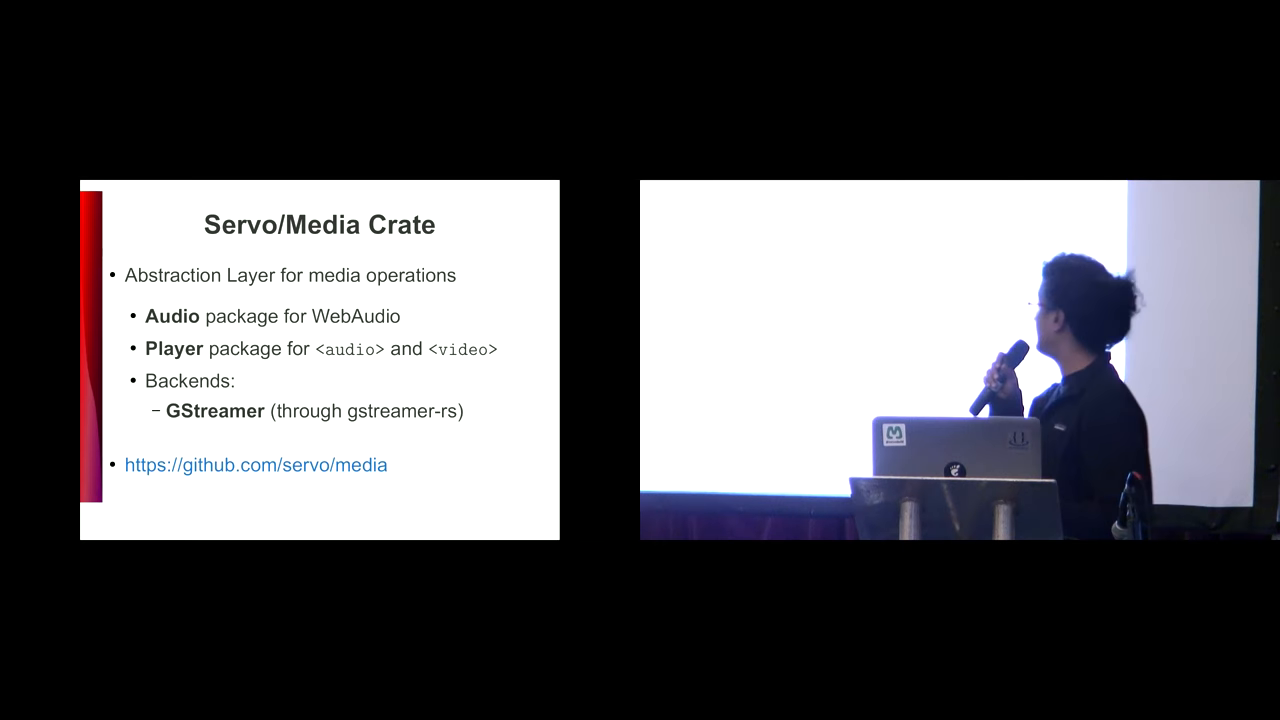
{"action": "key", "text": "Right"}
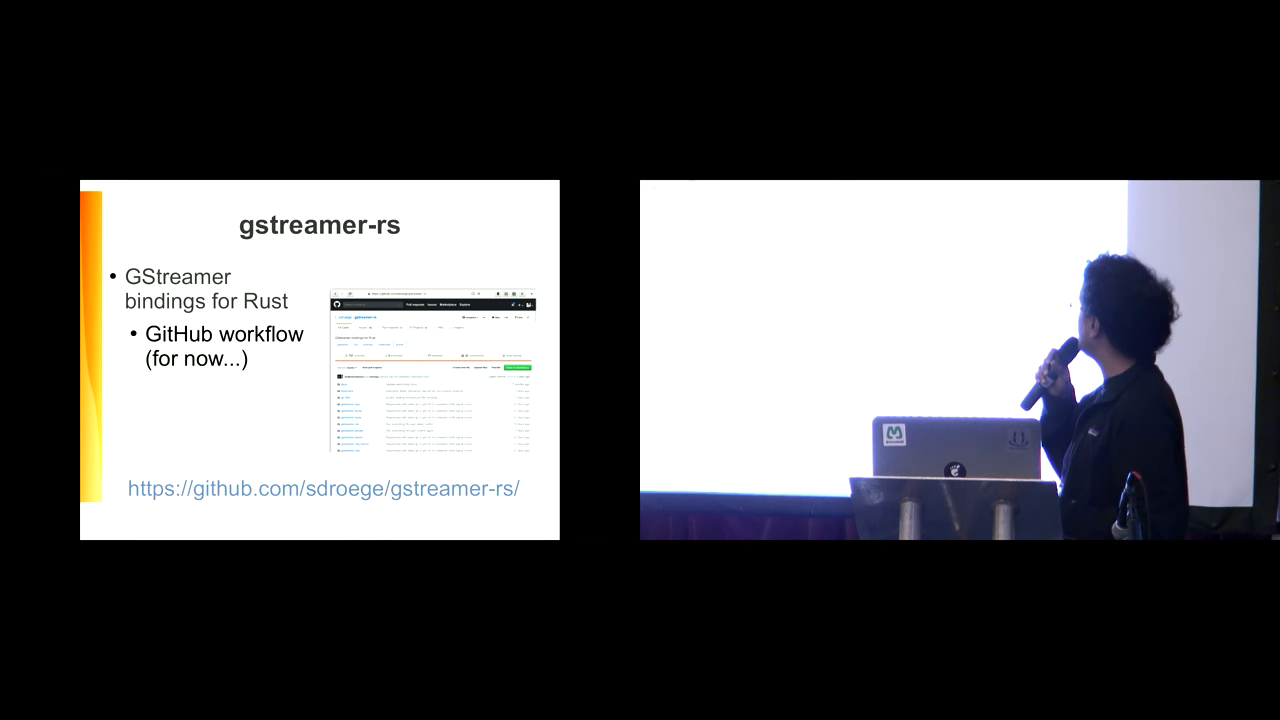